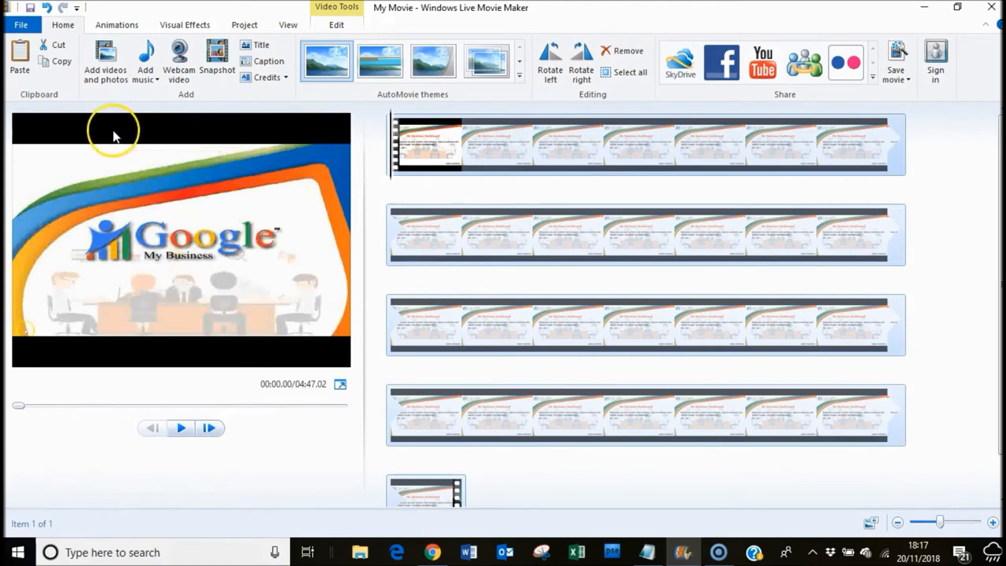
{"action": "mouse_move", "coordinate": [308, 356]}
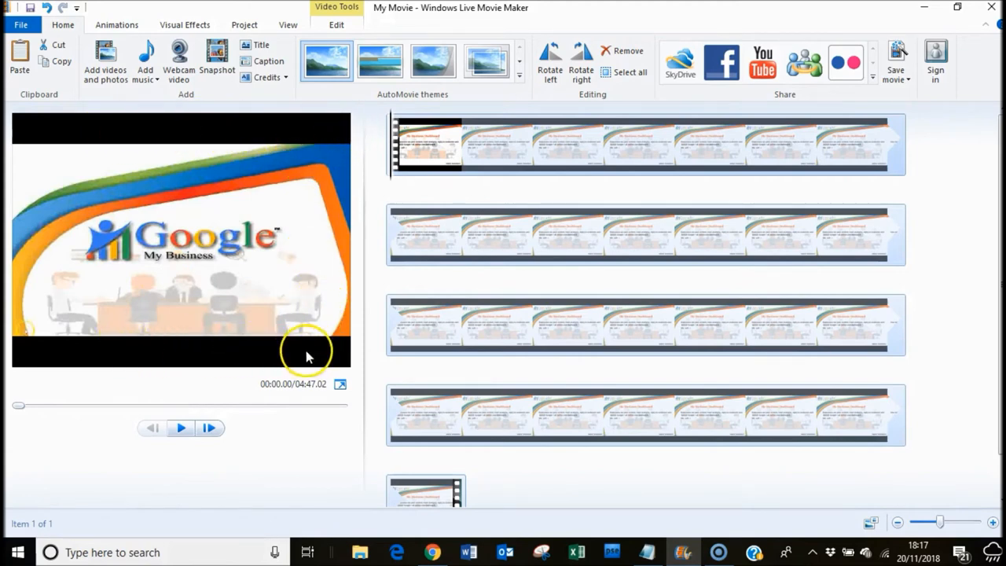
{"action": "mouse_move", "coordinate": [396, 475]}
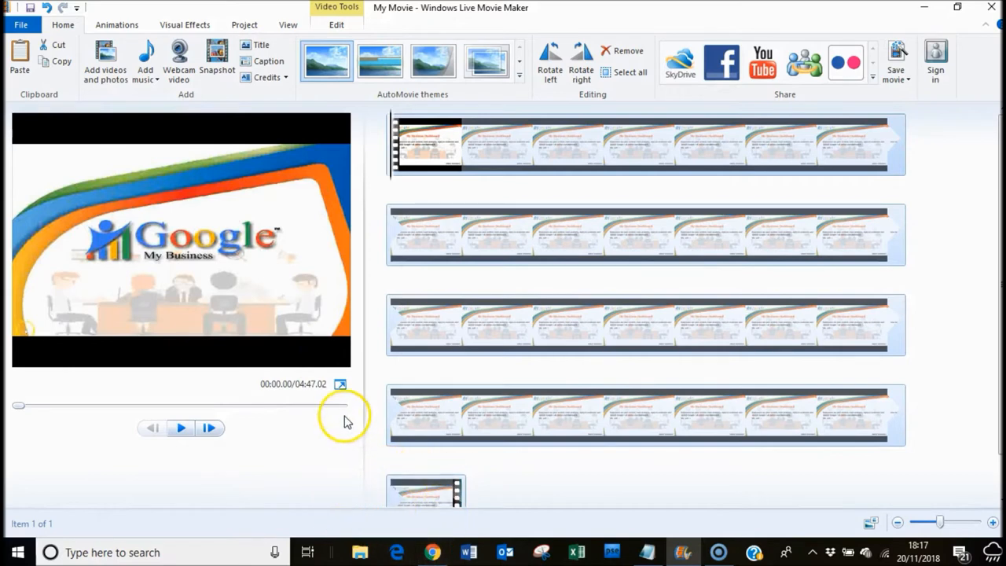
{"action": "mouse_move", "coordinate": [385, 170]}
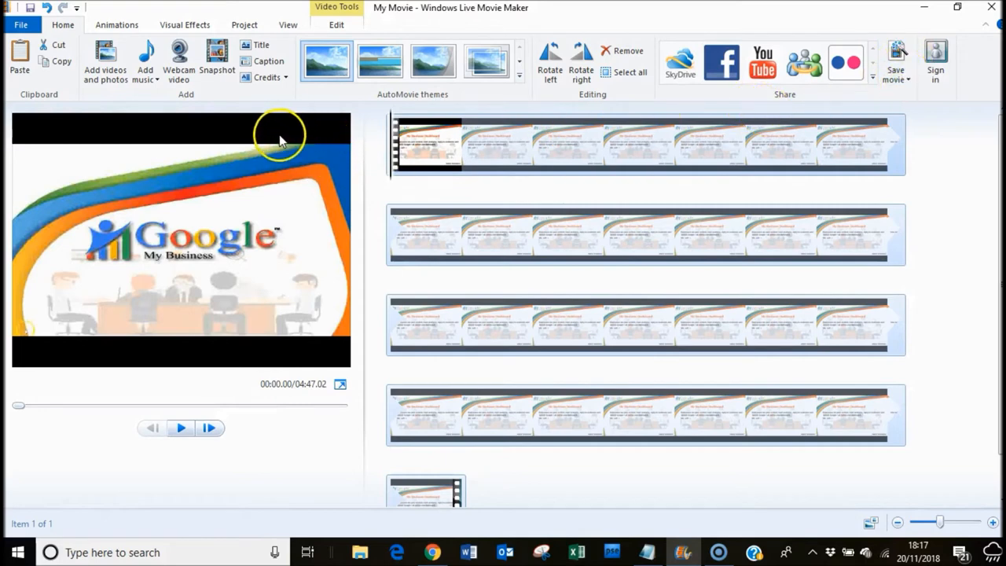
{"action": "mouse_move", "coordinate": [328, 364]}
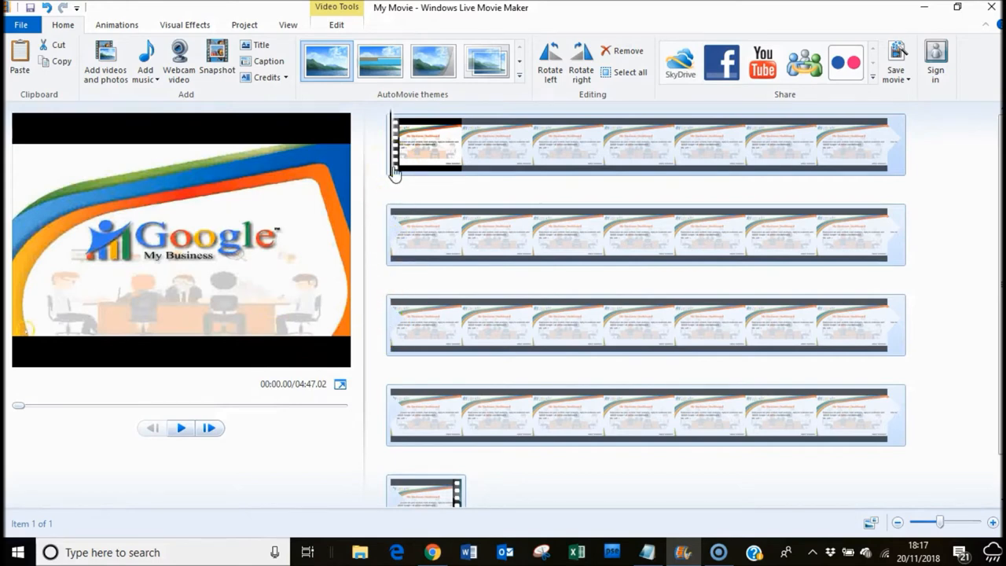
{"action": "mouse_move", "coordinate": [249, 16]}
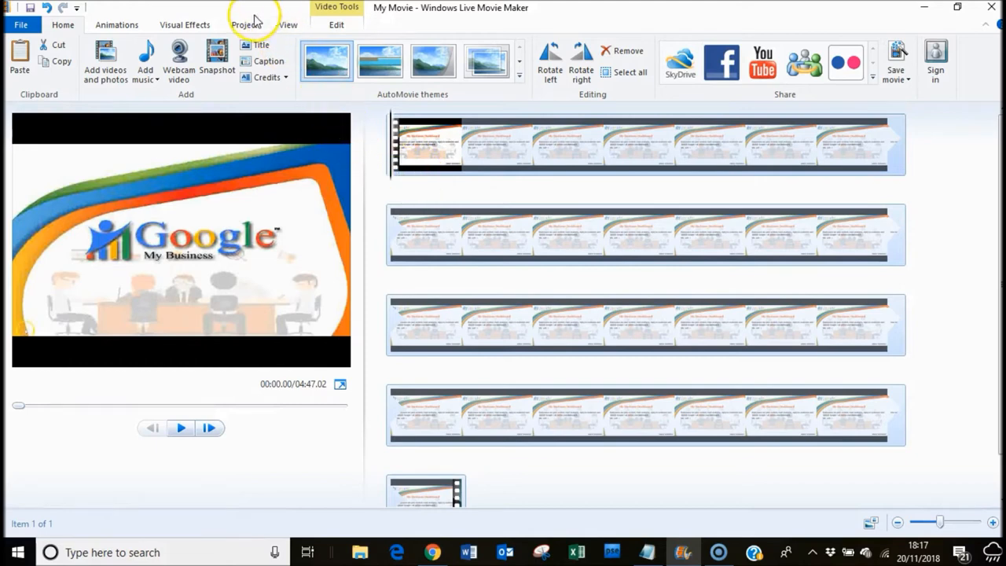
- Switch the project's aspect ratio from Standard 4:3 to Widescreen 16:9, removing the black bars
{"action": "left_click", "coordinate": [245, 25]}
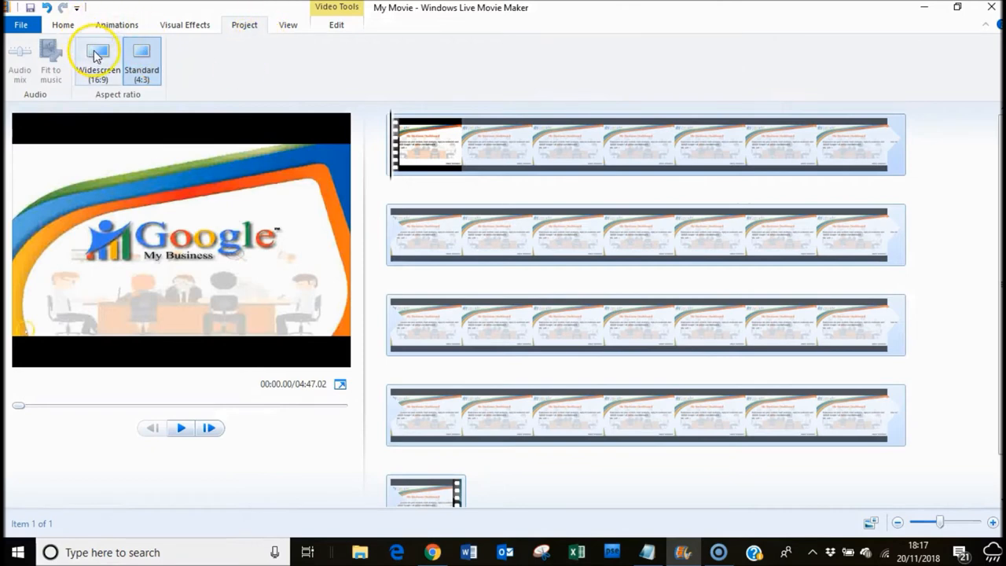
{"action": "mouse_move", "coordinate": [154, 56]}
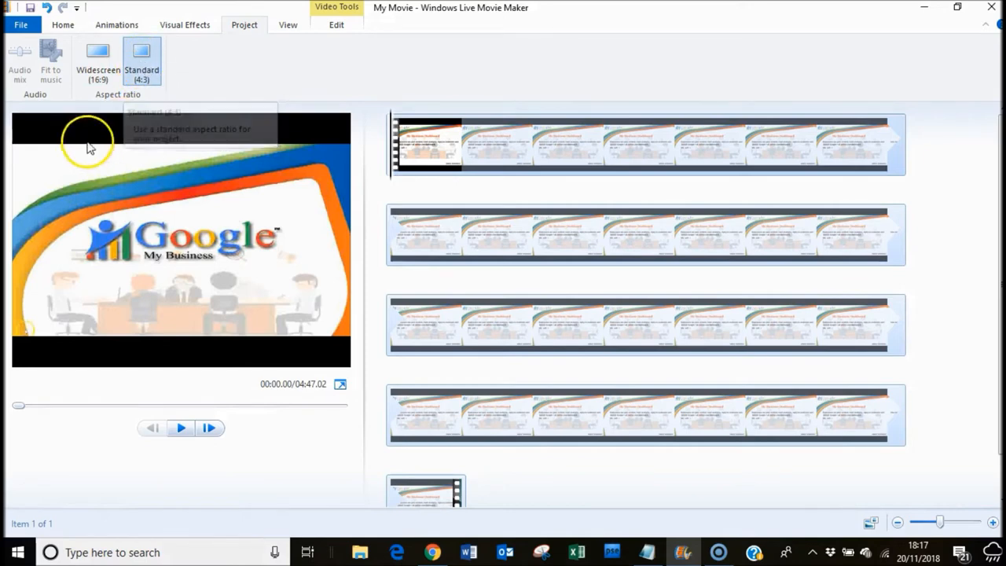
{"action": "mouse_move", "coordinate": [97, 294]}
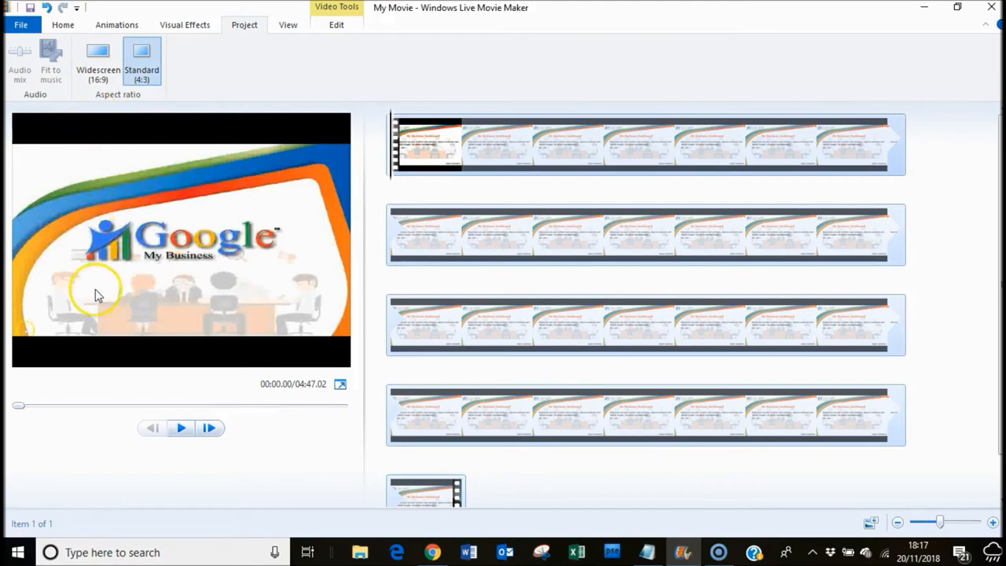
{"action": "mouse_move", "coordinate": [94, 70]}
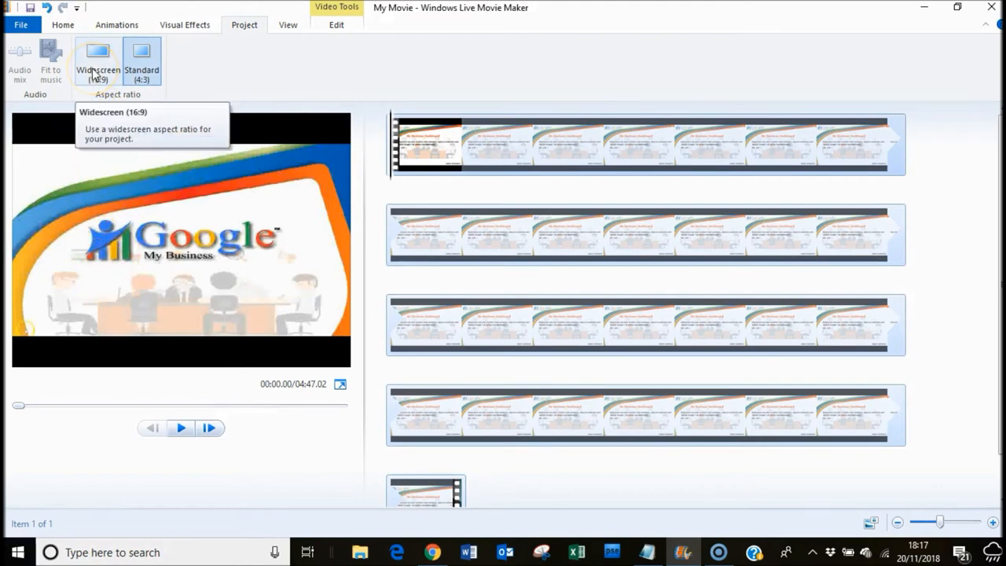
{"action": "left_click", "coordinate": [98, 63]}
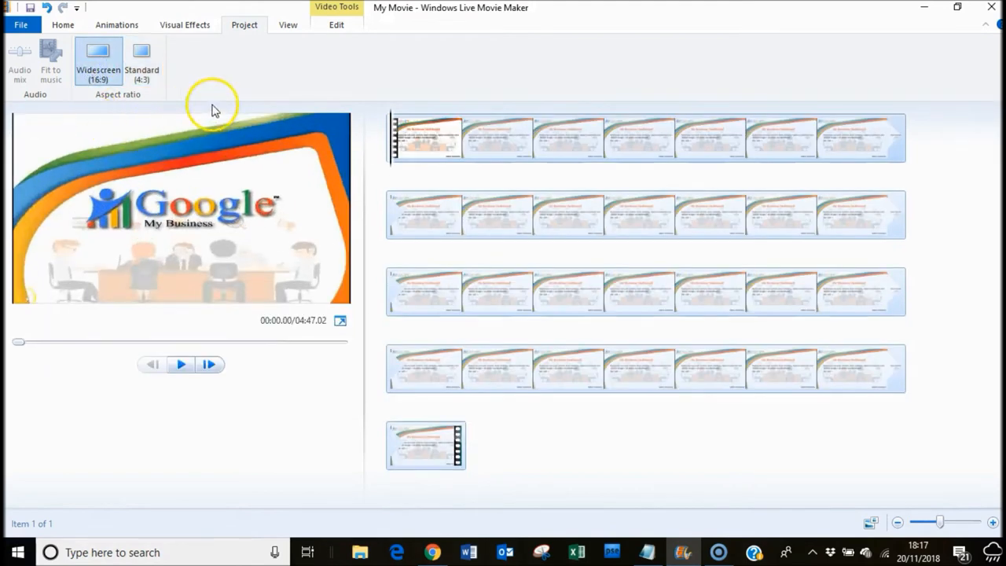
{"action": "mouse_move", "coordinate": [286, 355]}
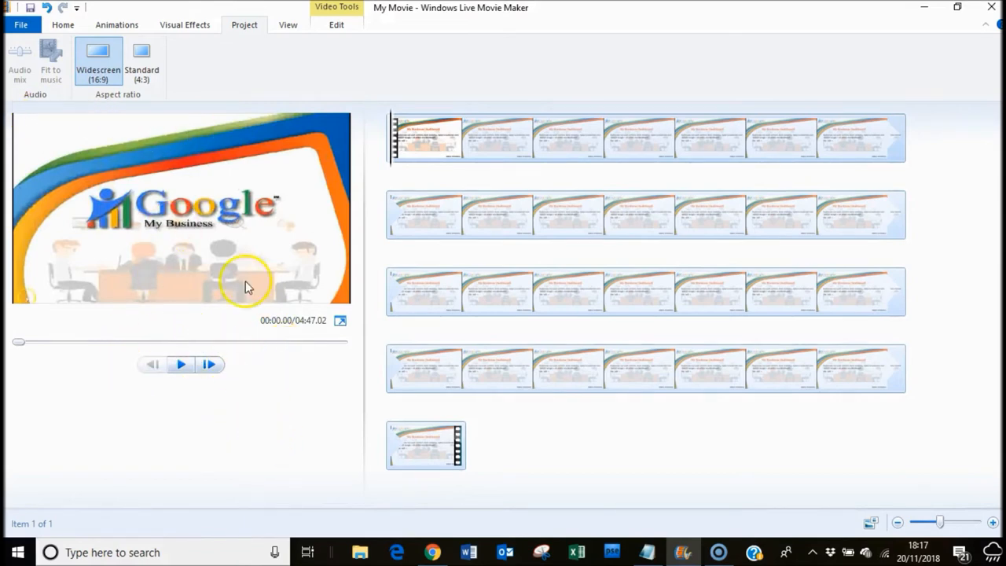
- Return to the Home ribbon's editing and sharing commands, keeping the video widescreen
{"action": "left_click", "coordinate": [62, 25]}
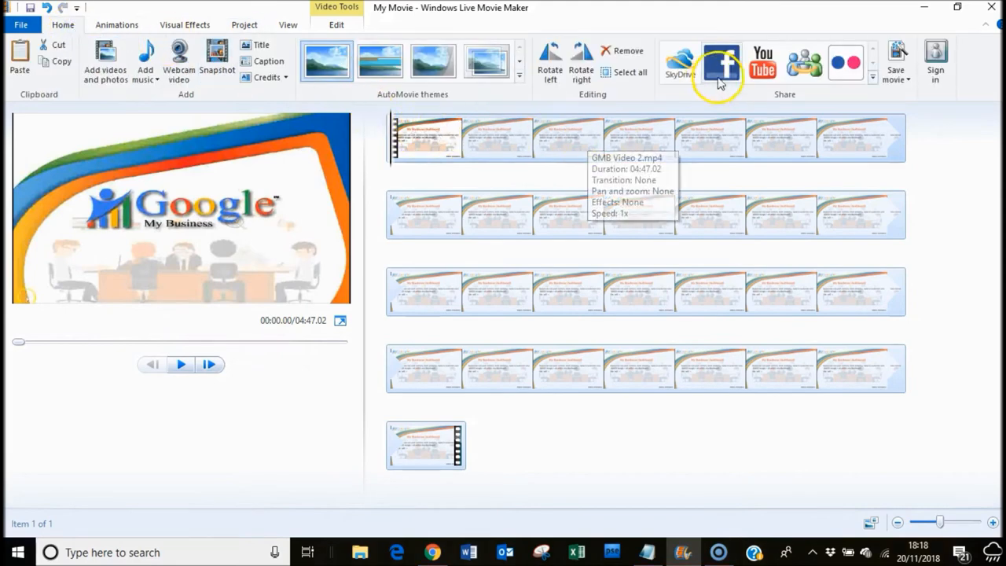
{"action": "mouse_move", "coordinate": [179, 129]}
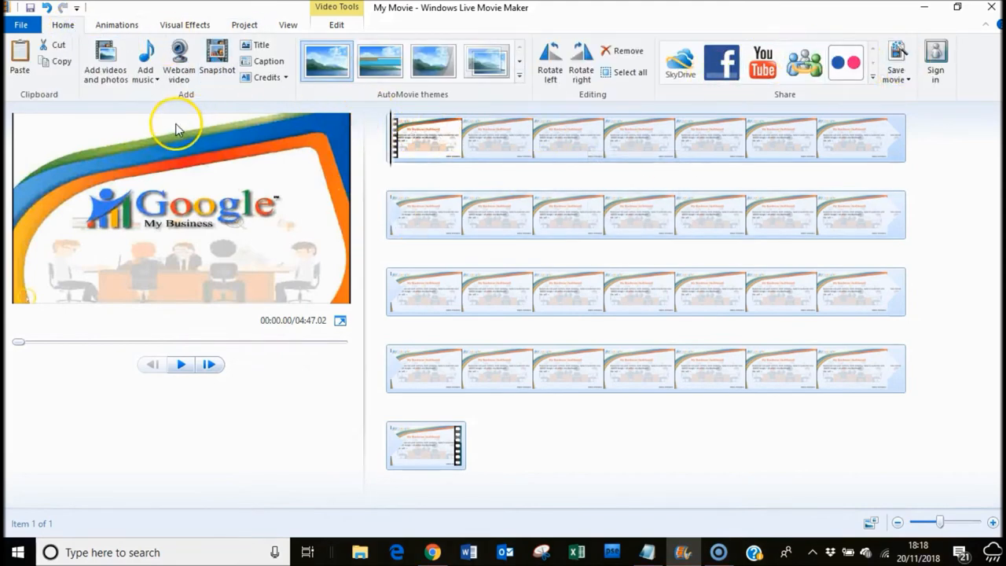
{"action": "mouse_move", "coordinate": [336, 297]}
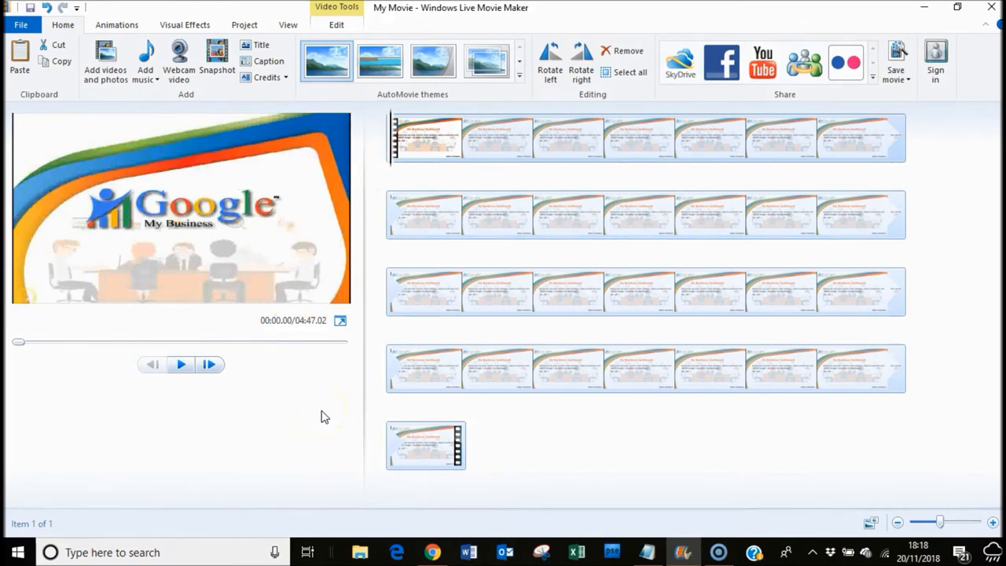
{"action": "mouse_move", "coordinate": [212, 421]}
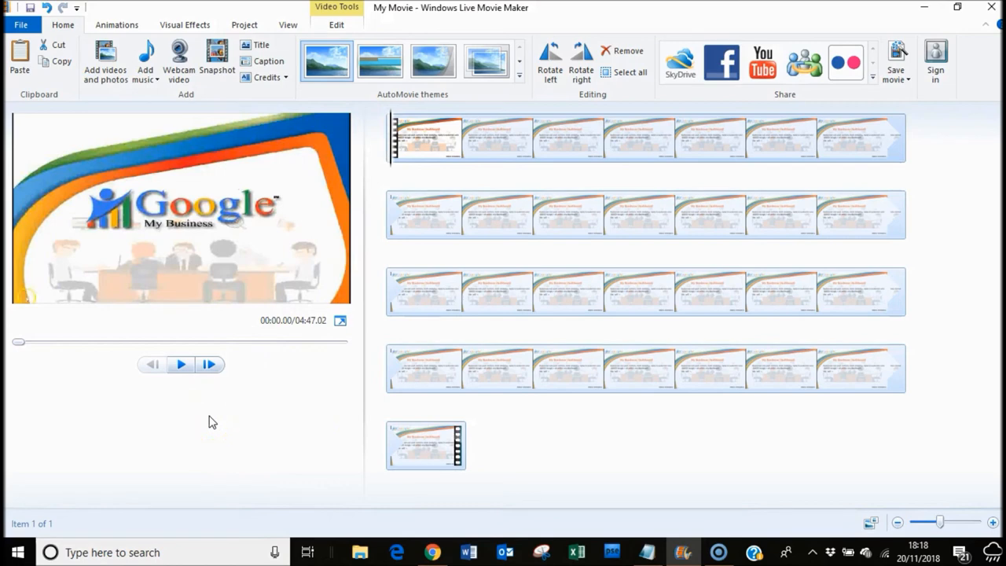